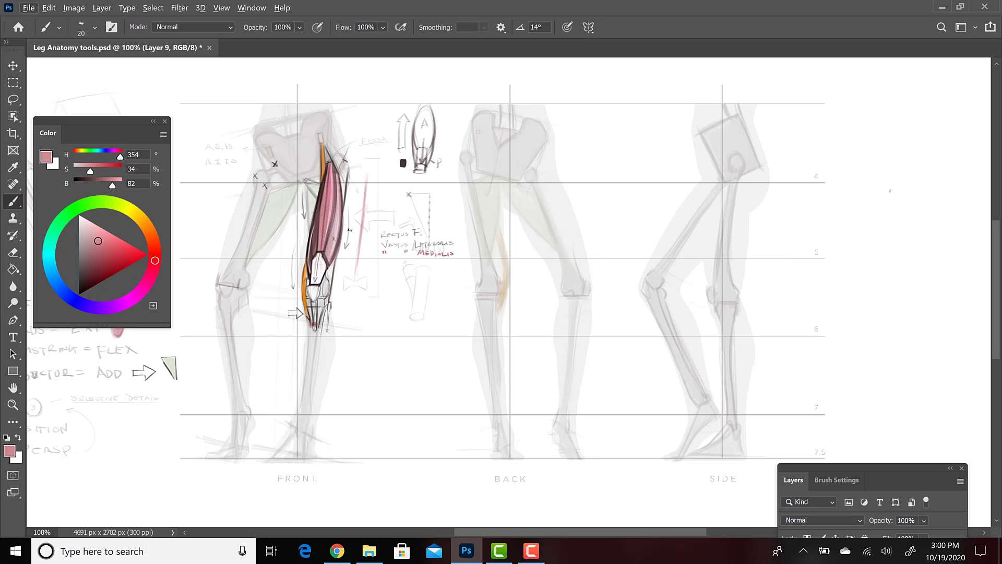
# Zoom in on the side-view leg to place hip and knee box landmarks
pyautogui.click(86, 227)
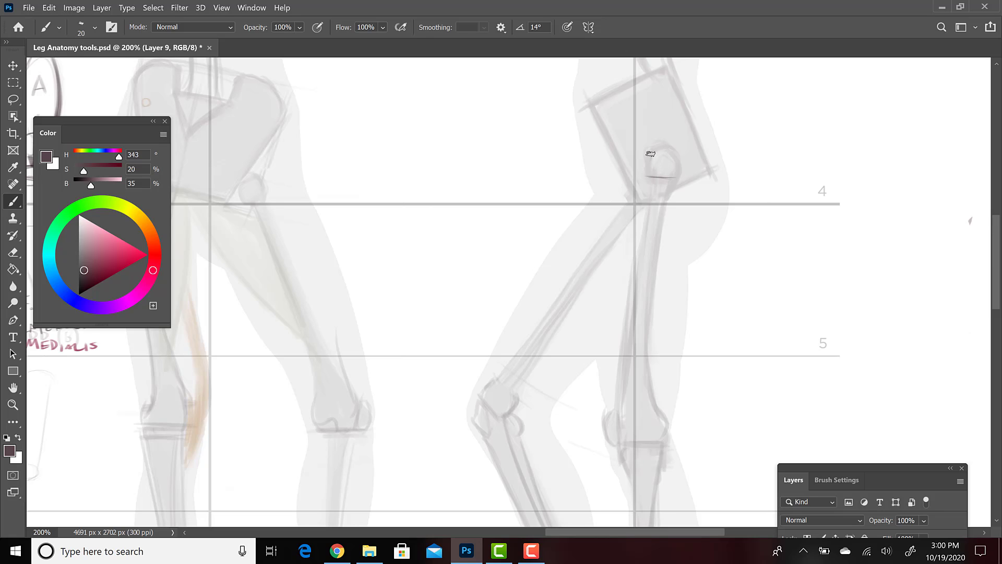
pyautogui.moveTo(677, 149)
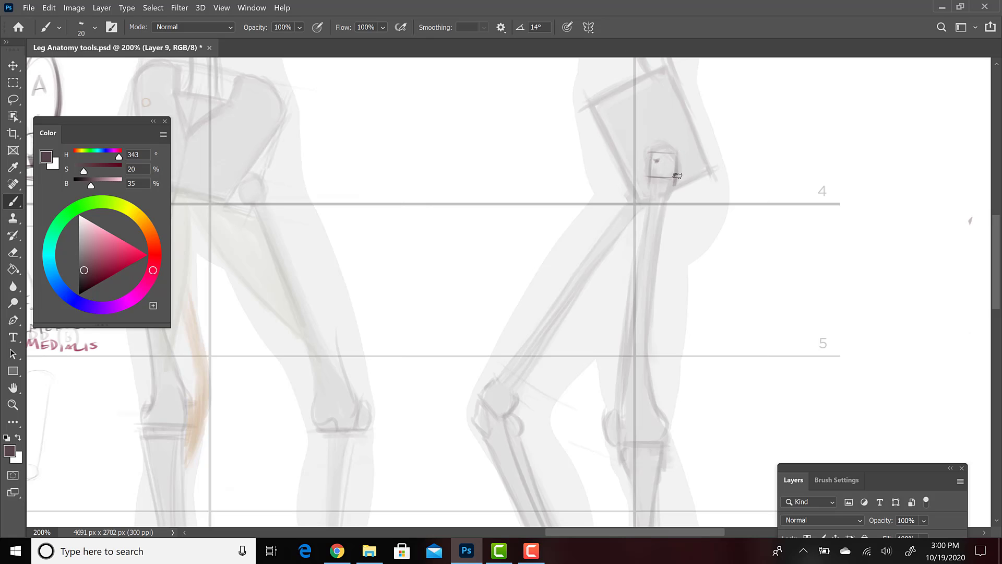
pyautogui.moveTo(591, 106)
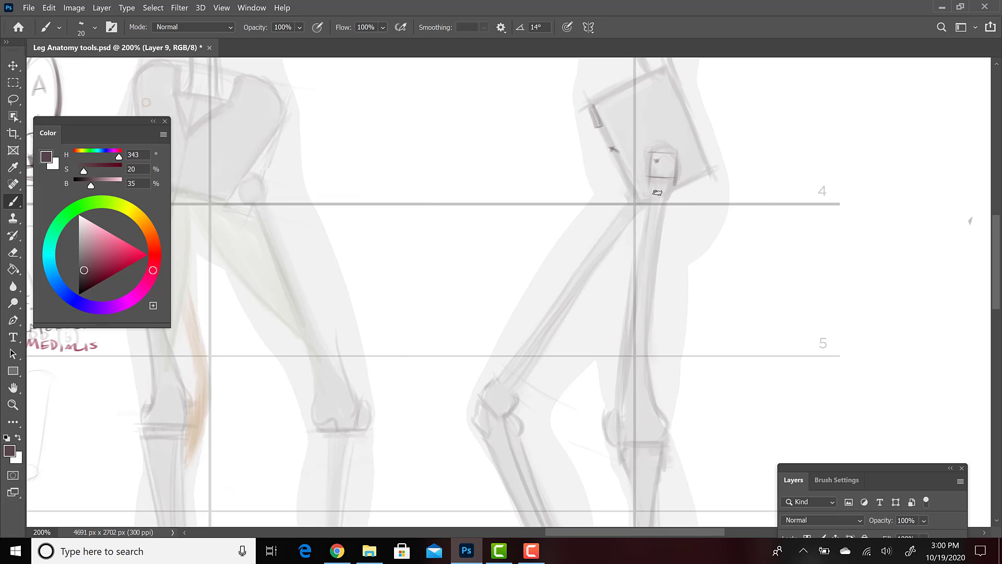
pyautogui.moveTo(662, 153)
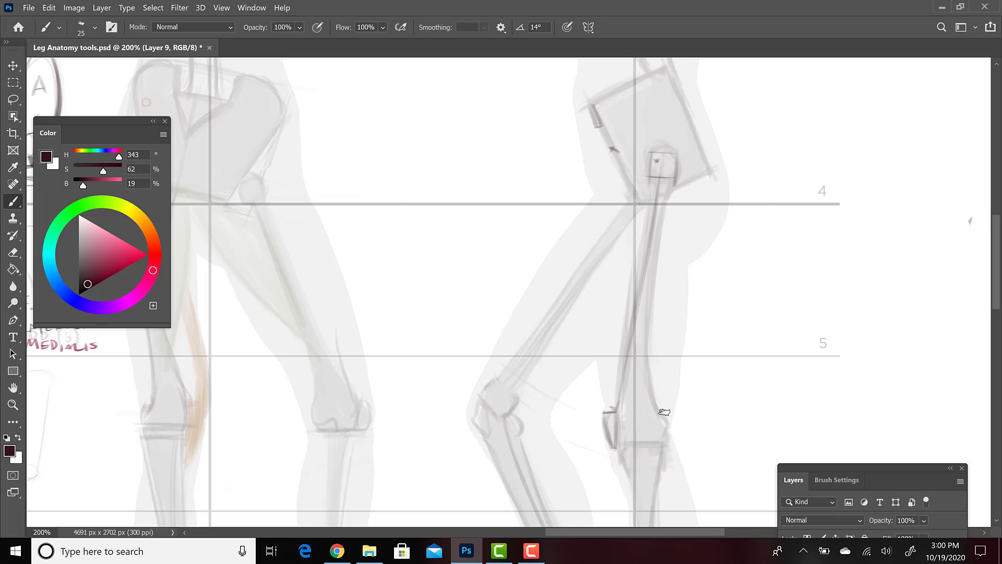
# Draw the oval quadriceps contour down the side-view femur ending at the knee
pyautogui.moveTo(607, 413); pyautogui.dragTo(662, 411)
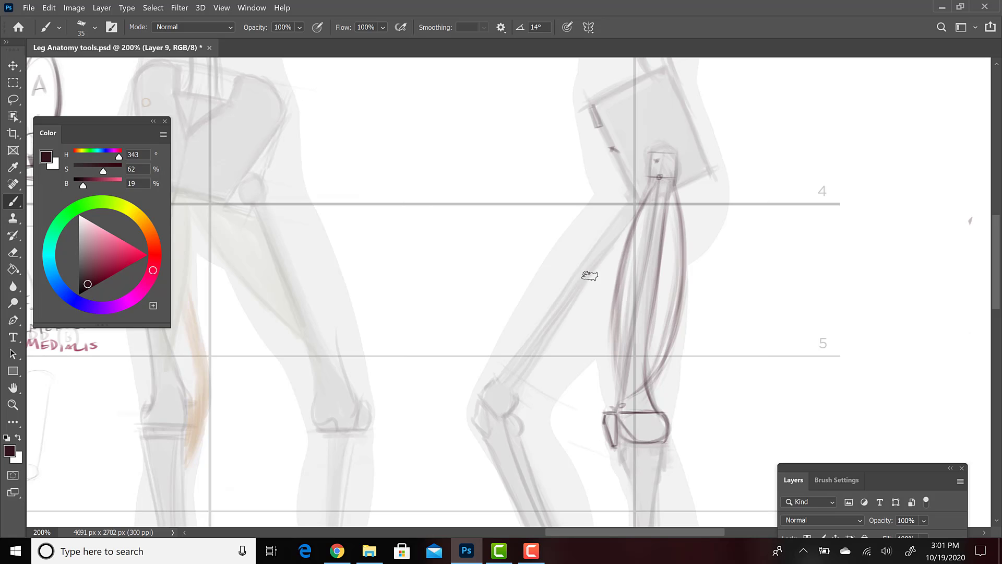
pyautogui.moveTo(101, 121); pyautogui.dragTo(239, 455)
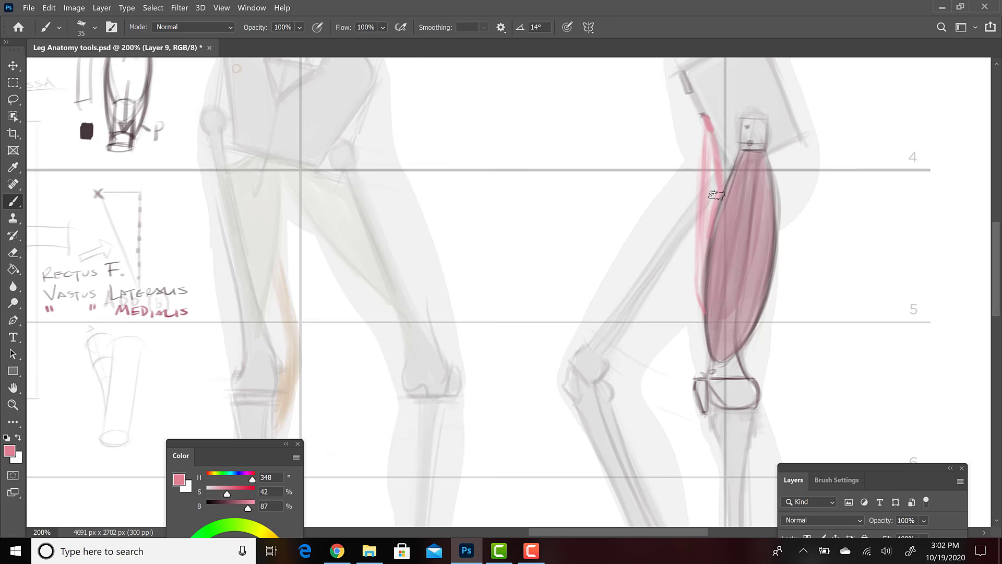
# Paint a light pink strip along the quadriceps front edge and blend pink shading inside
pyautogui.moveTo(716, 195); pyautogui.dragTo(703, 226)
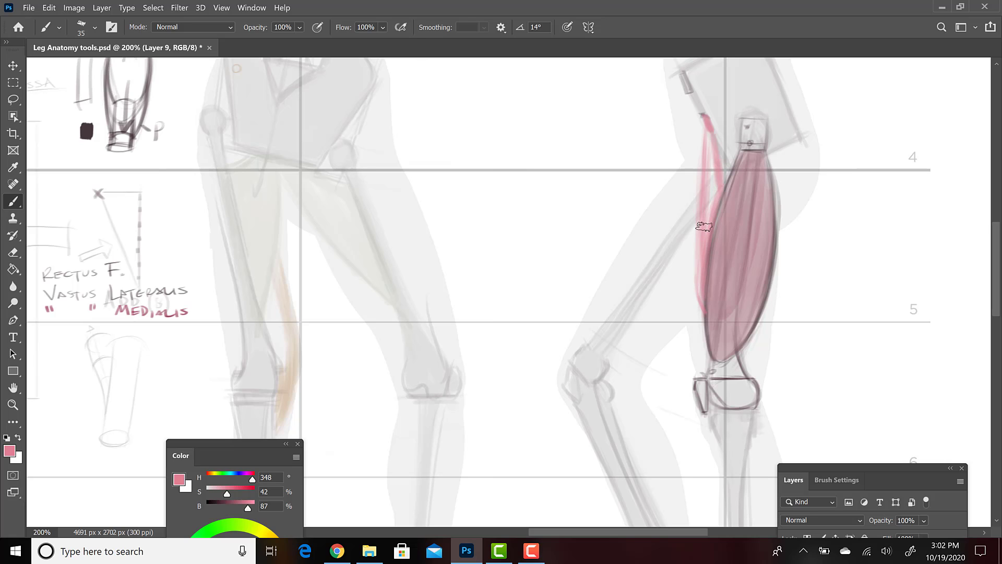
pyautogui.moveTo(702, 226); pyautogui.dragTo(711, 125)
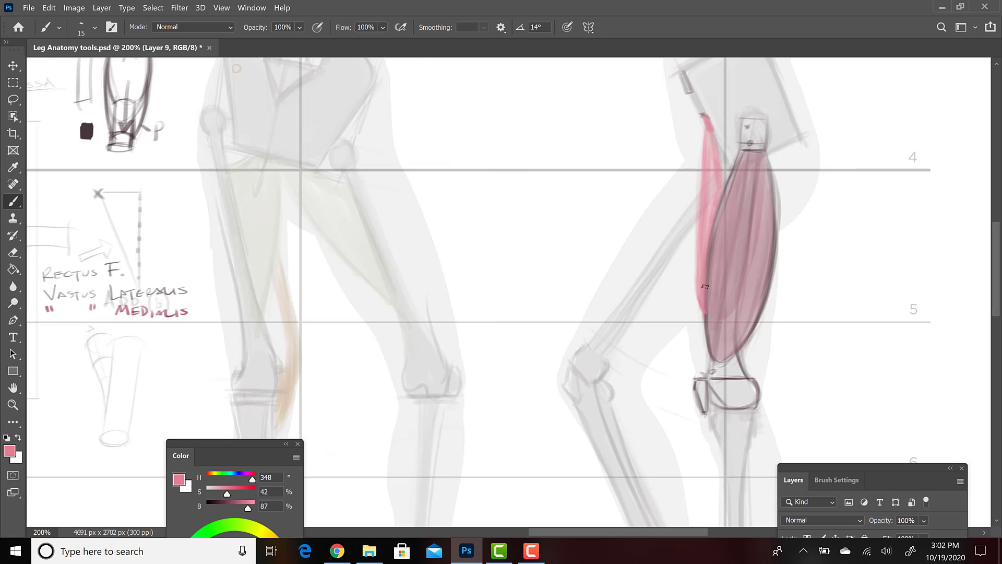
pyautogui.moveTo(249, 505); pyautogui.dragTo(209, 505)
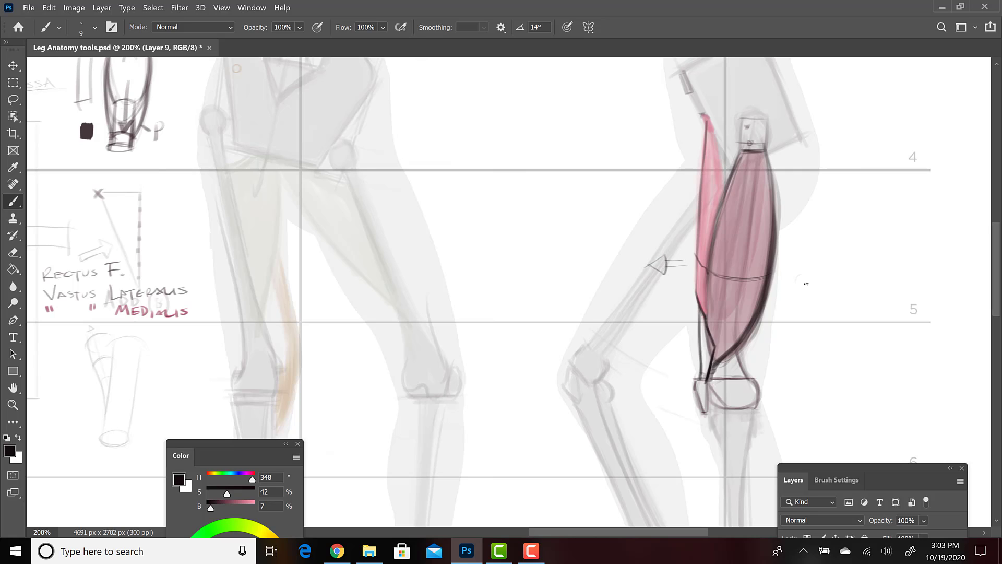
pyautogui.moveTo(803, 282)
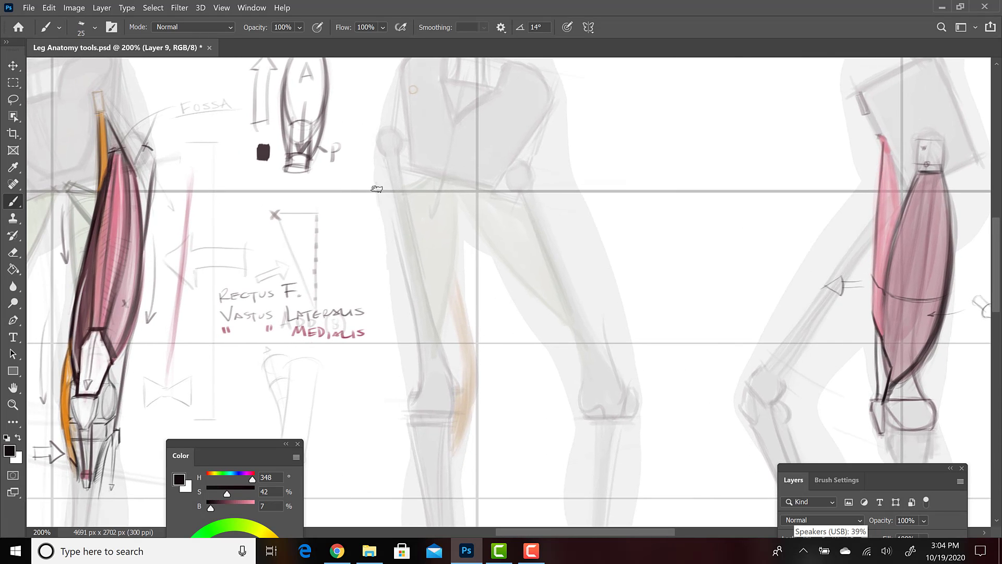
pyautogui.moveTo(369, 170)
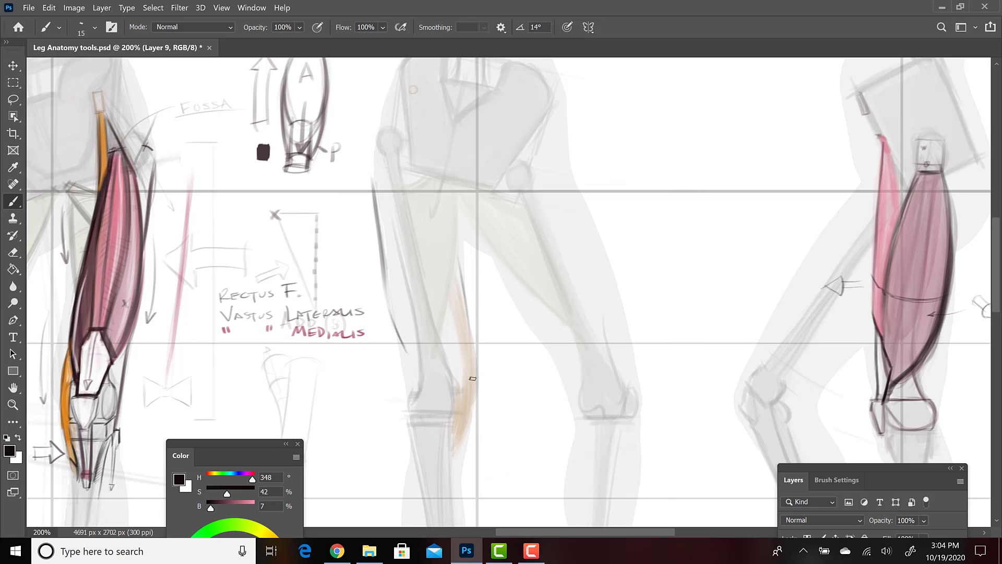
pyautogui.moveTo(465, 307)
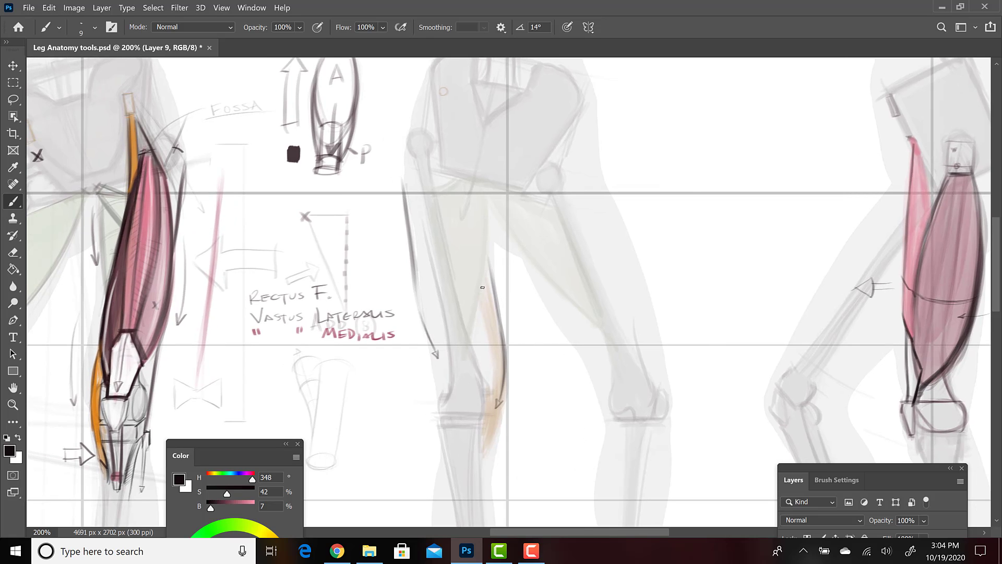
pyautogui.moveTo(457, 234)
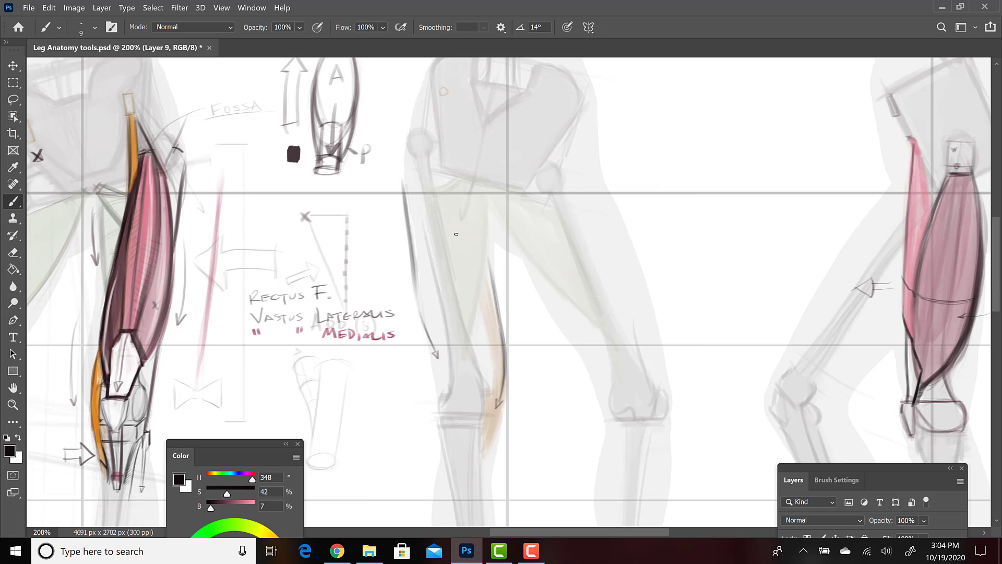
pyautogui.moveTo(430, 227)
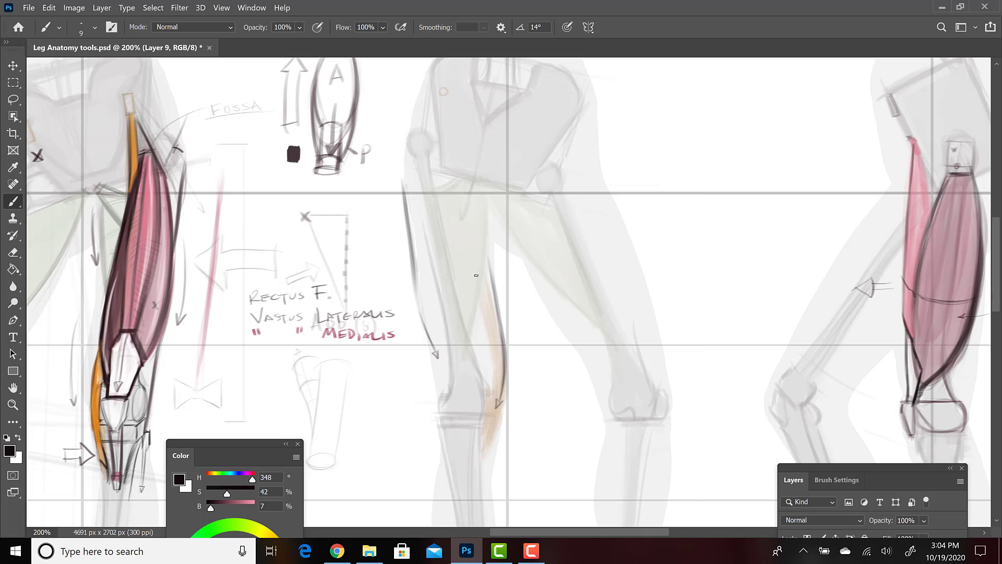
pyautogui.moveTo(486, 304)
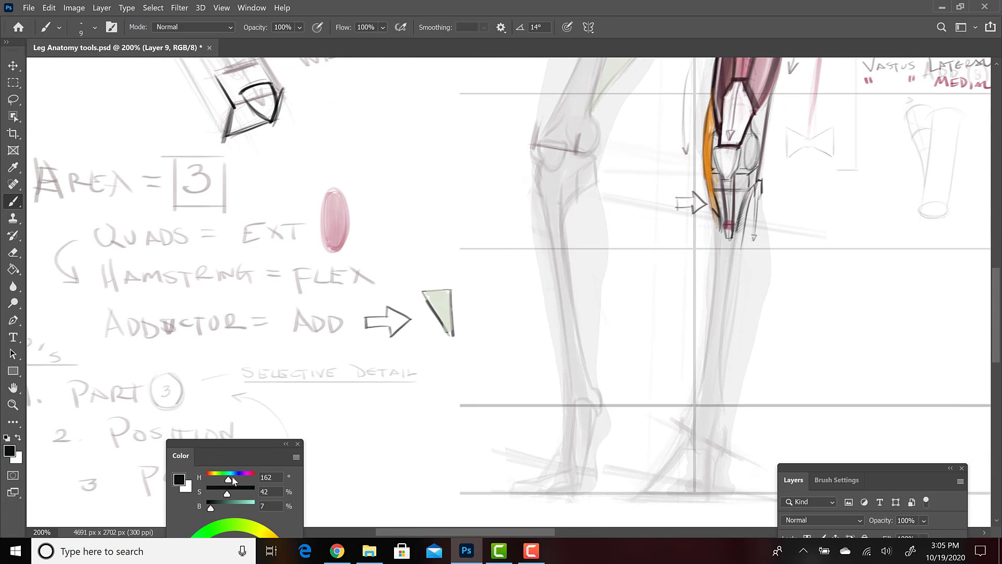
# Mix a light blue (hue ~183, brightness 79) and brush a filled oval swatch beside the pink one
pyautogui.moveTo(232, 477); pyautogui.dragTo(227, 477)
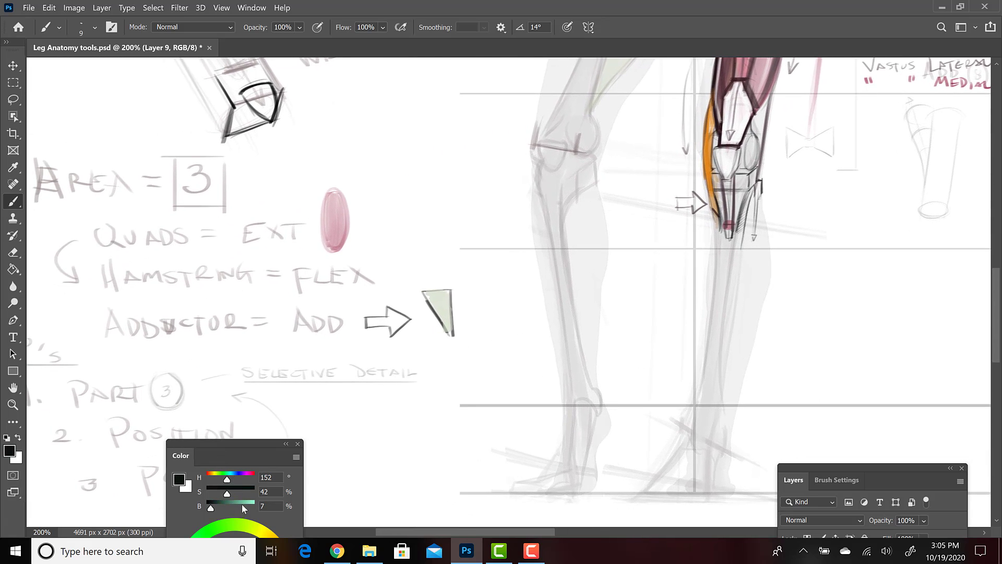
pyautogui.moveTo(222, 477); pyautogui.dragTo(234, 477)
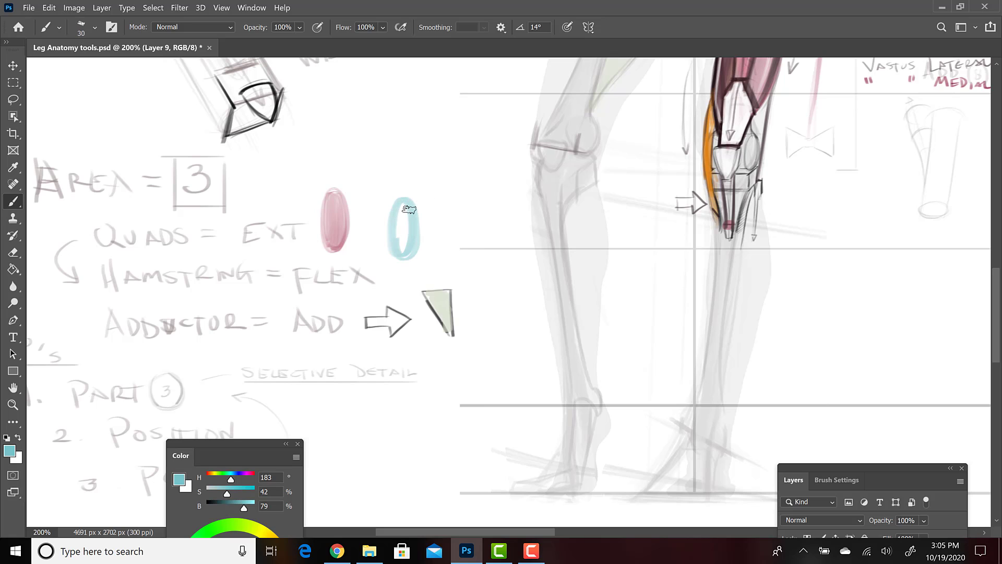
pyautogui.moveTo(403, 210); pyautogui.dragTo(403, 247)
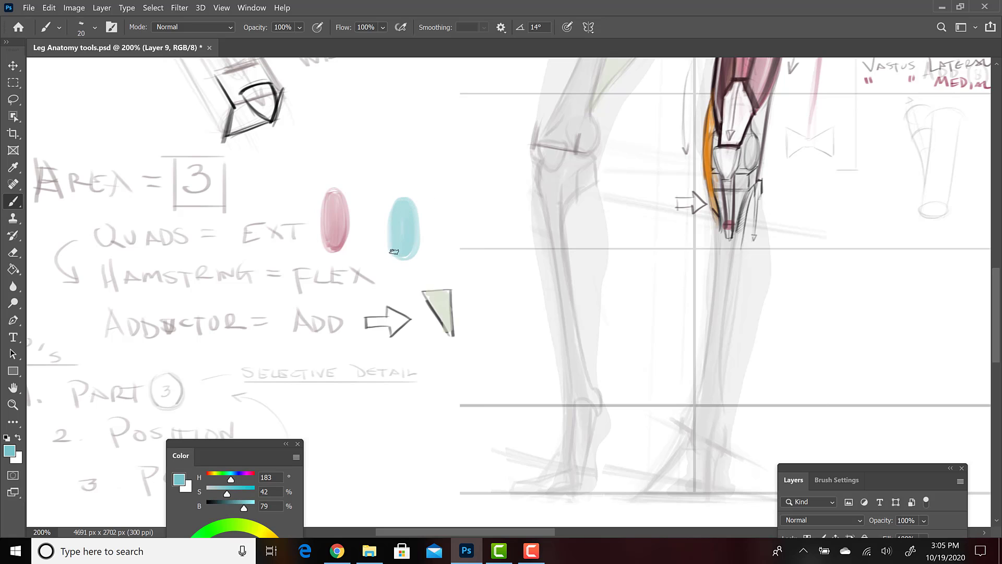
pyautogui.moveTo(397, 252); pyautogui.dragTo(409, 274)
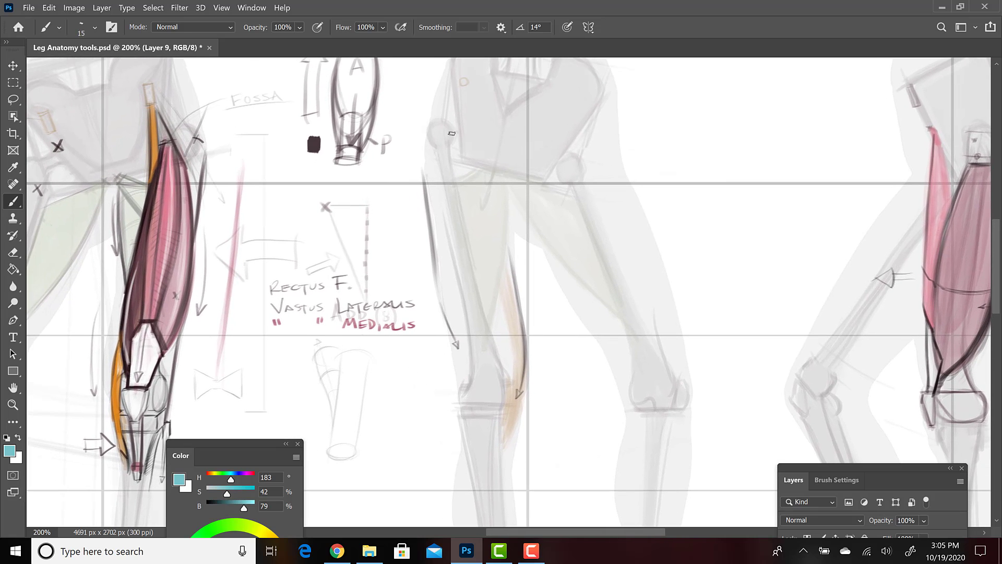
pyautogui.moveTo(558, 351)
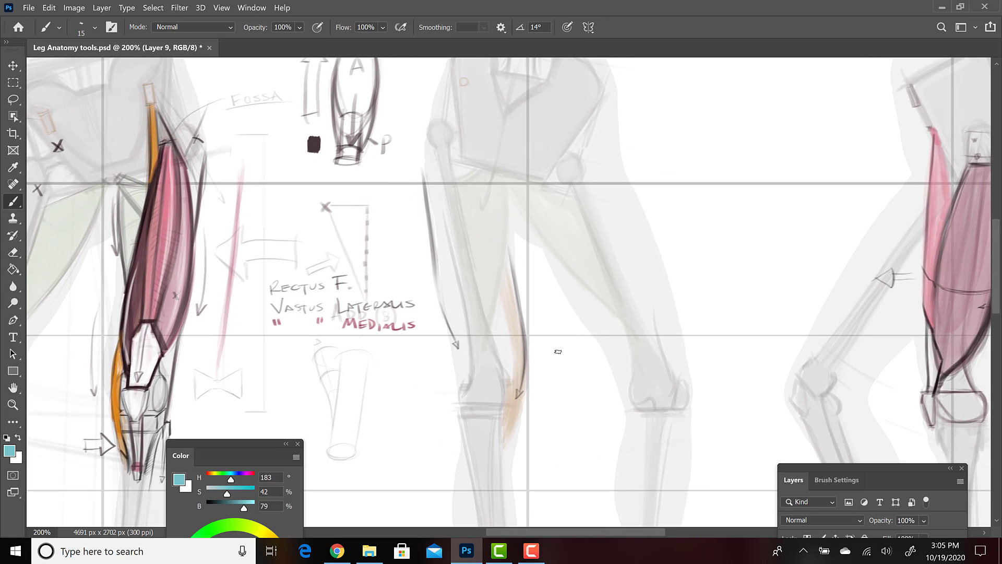
pyautogui.moveTo(480, 155)
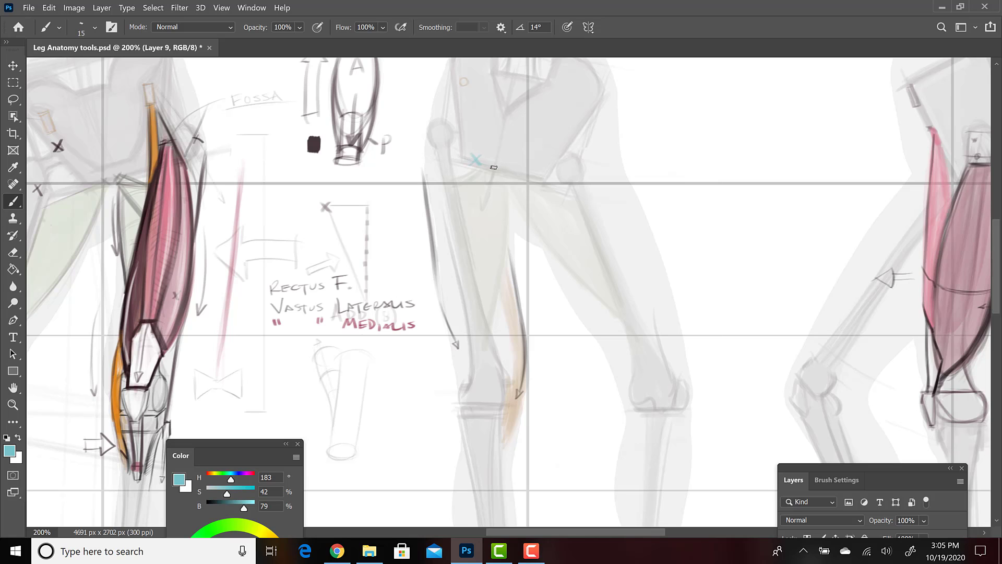
pyautogui.moveTo(497, 218)
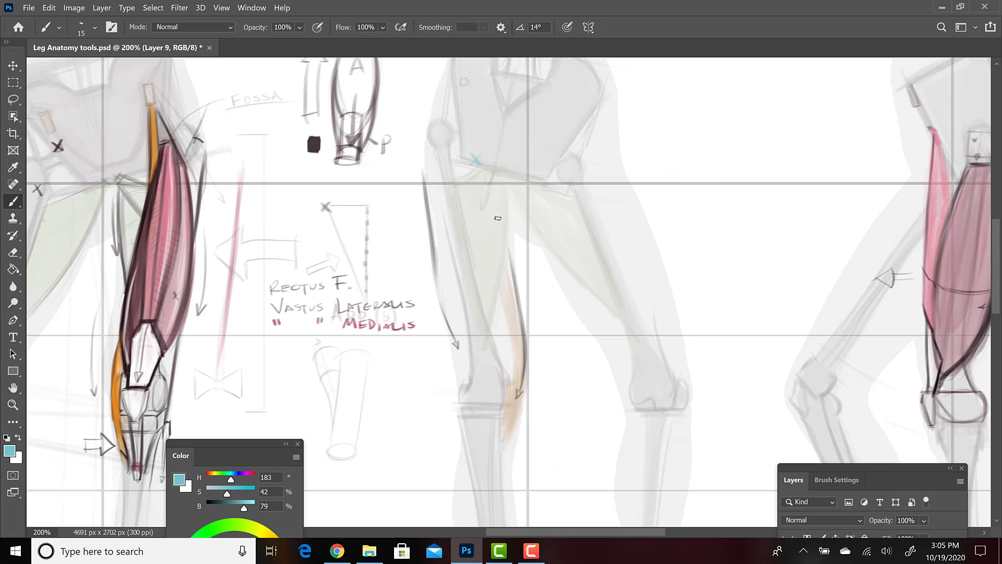
pyautogui.moveTo(592, 420)
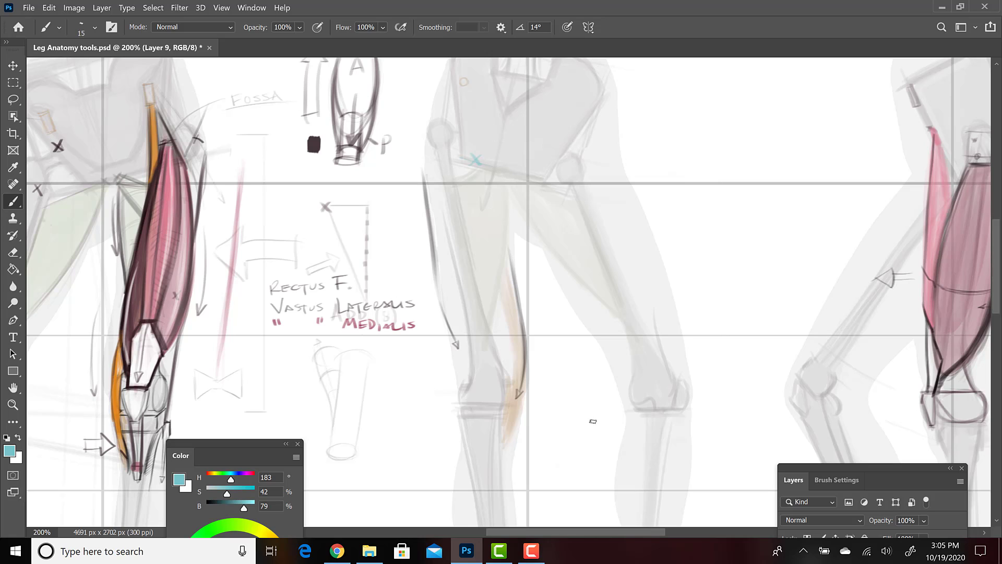
pyautogui.moveTo(453, 102)
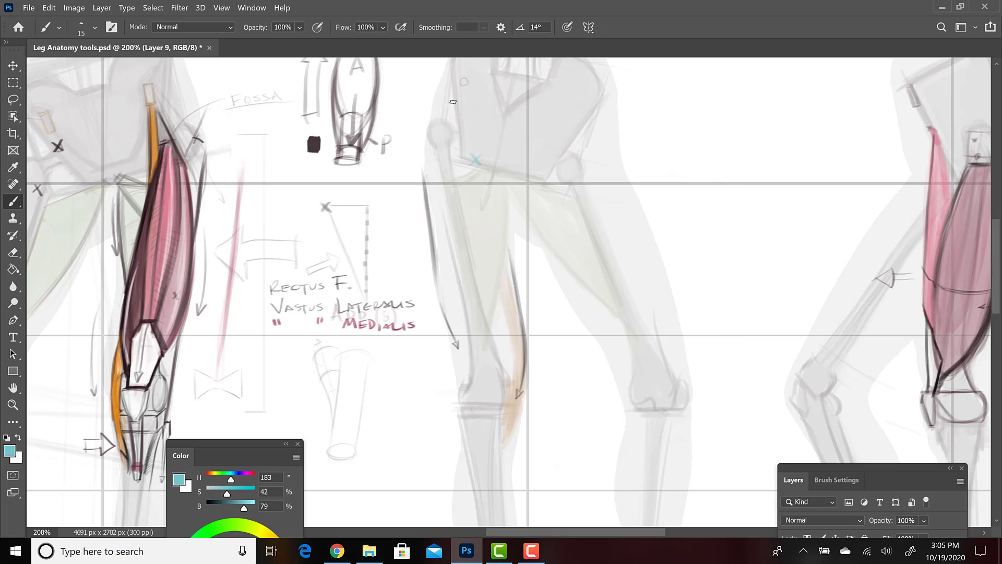
pyautogui.moveTo(450, 405)
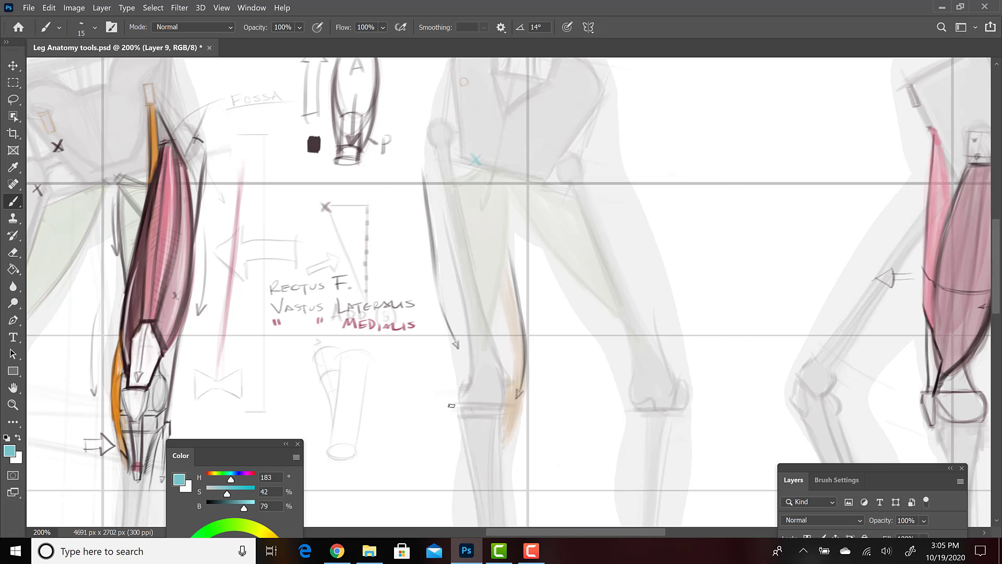
pyautogui.moveTo(460, 420)
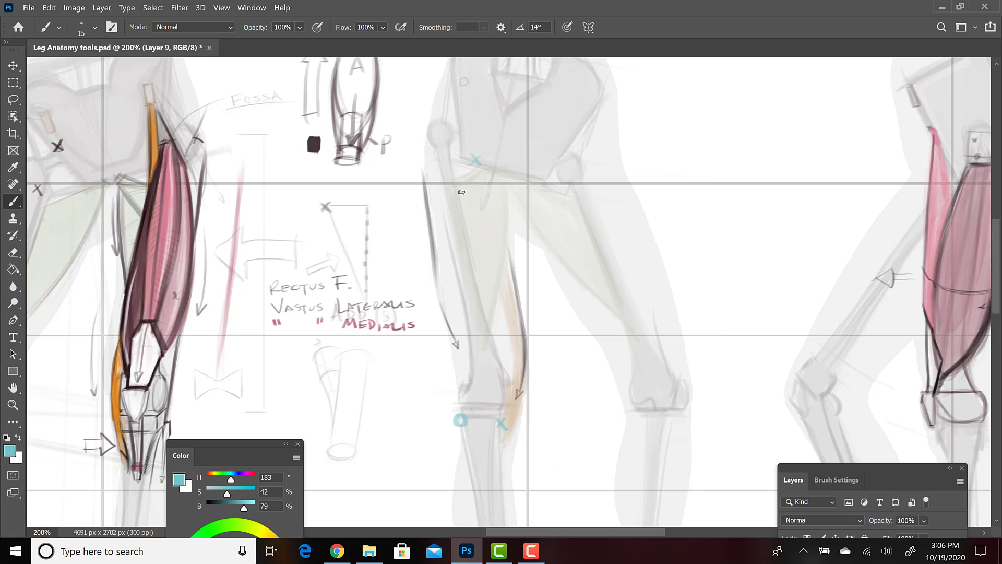
pyautogui.moveTo(447, 396)
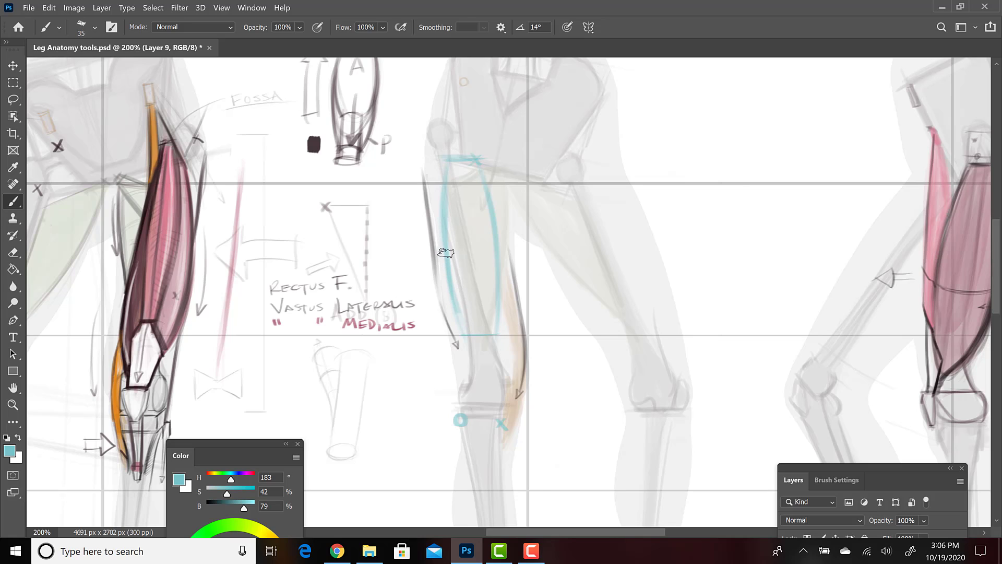
pyautogui.moveTo(422, 421)
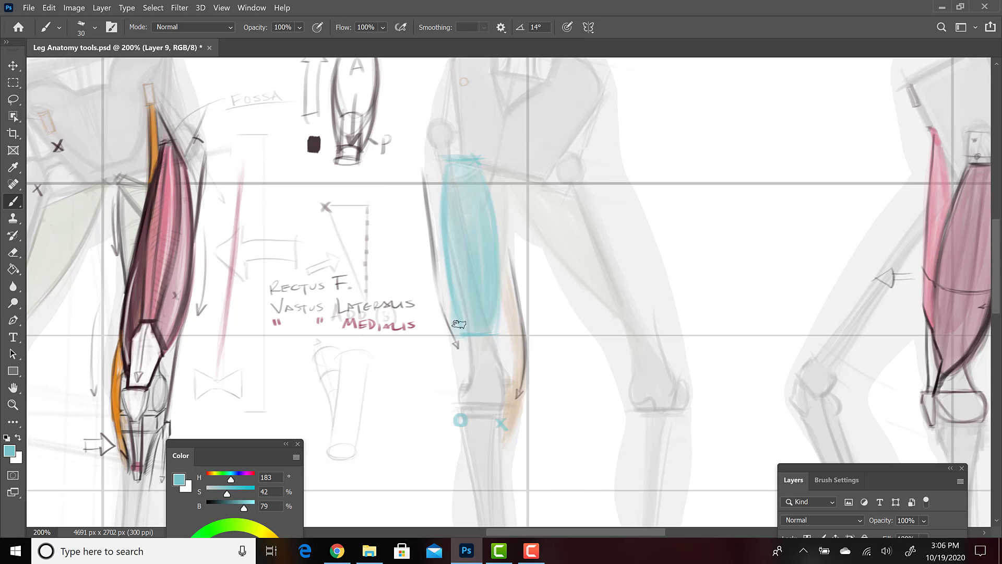
# Paint dark contour strokes over the hamstring area on the side leg
pyautogui.moveTo(461, 320); pyautogui.dragTo(459, 422)
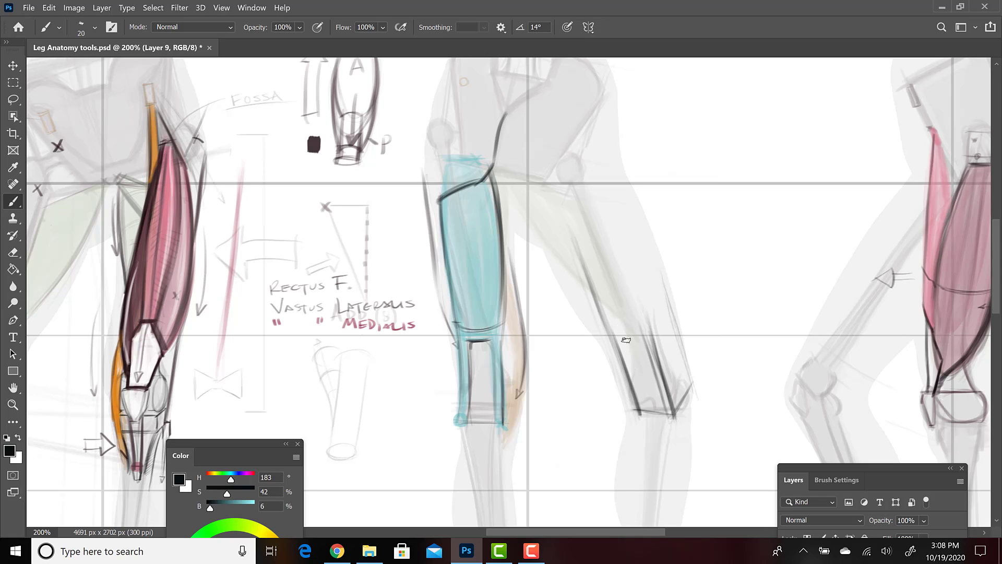
pyautogui.moveTo(647, 357)
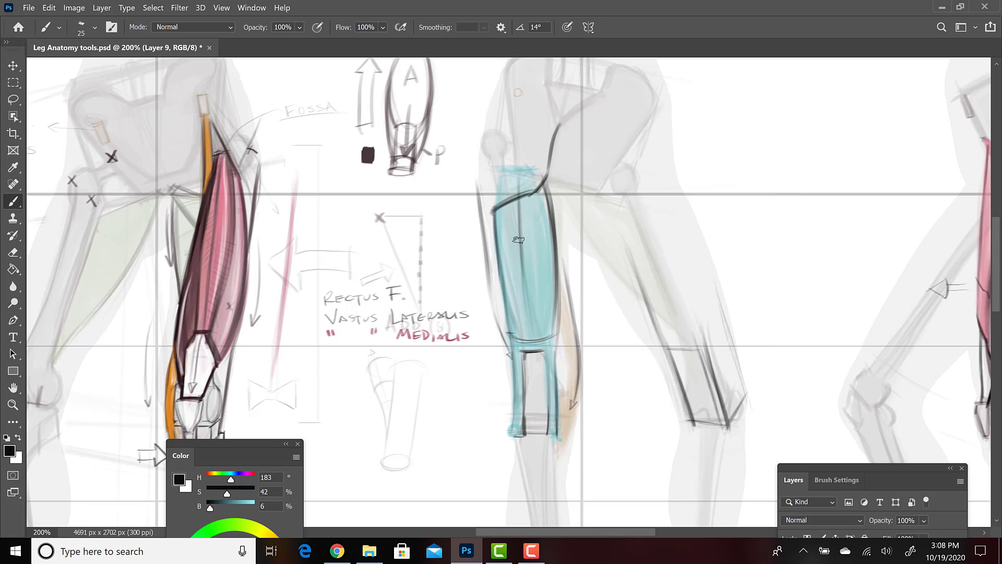
pyautogui.moveTo(527, 293)
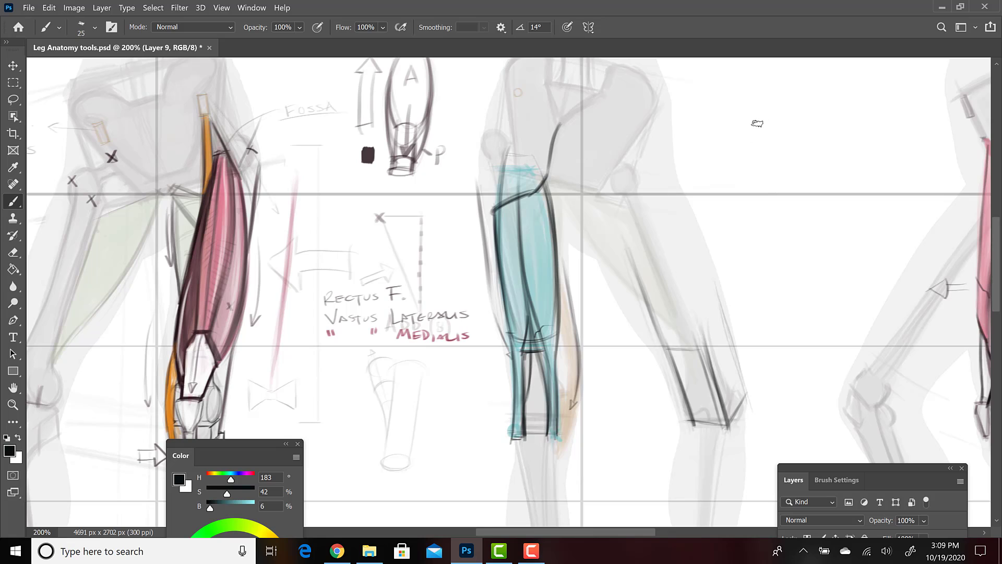
# Sketch a tilted ellipse and circle diagram with arrow strokes in the upper blank area
pyautogui.moveTo(757, 118); pyautogui.dragTo(757, 169)
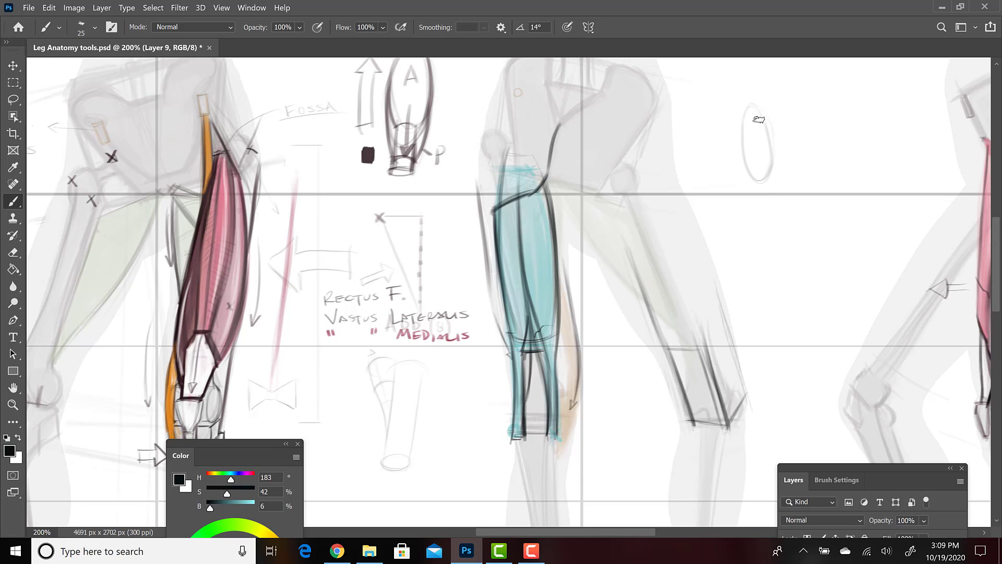
pyautogui.moveTo(782, 77)
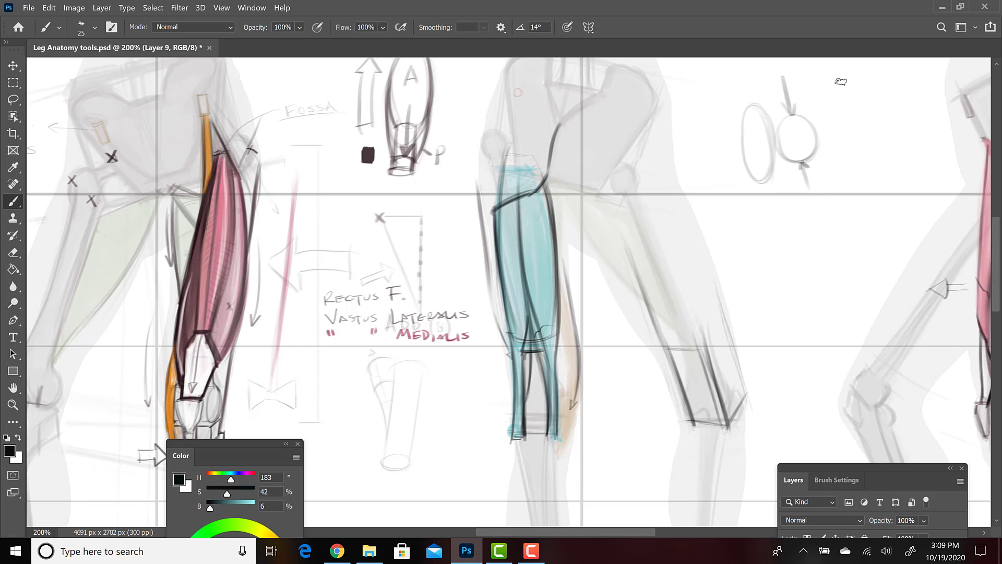
pyautogui.moveTo(855, 179); pyautogui.dragTo(852, 211)
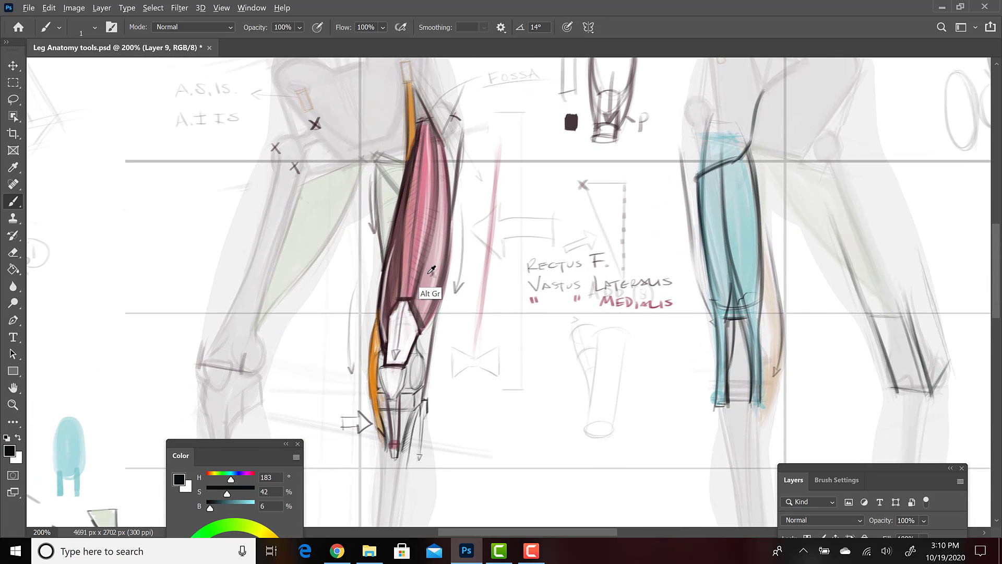
# Sample the pink quadriceps colour for the side-leg strokes and zoom out
pyautogui.click(430, 268)
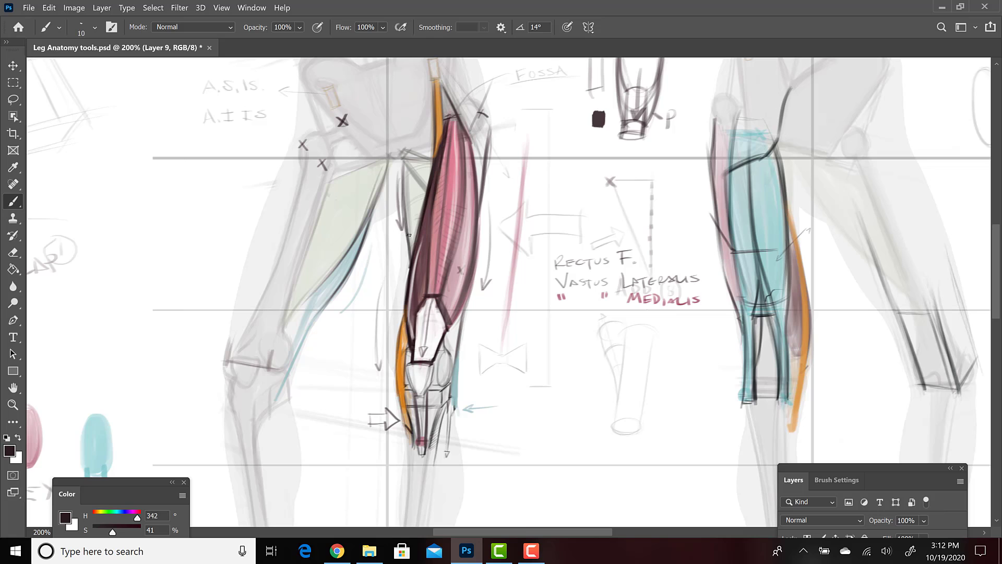
pyautogui.press('ctrl+-')
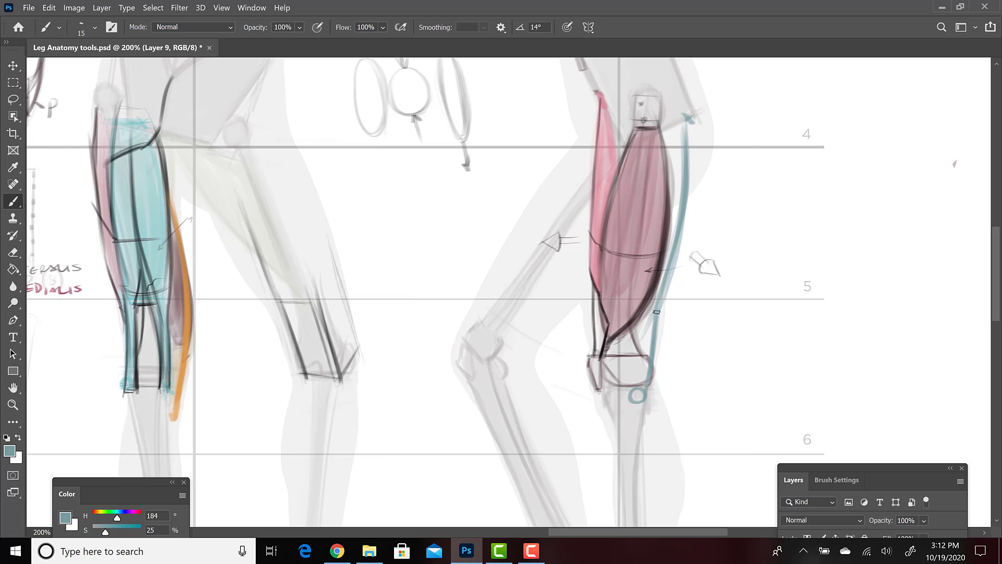
# Brush a vertical muscle stroke down the side-view thigh on Layer 9
pyautogui.moveTo(645, 313); pyautogui.dragTo(645, 403)
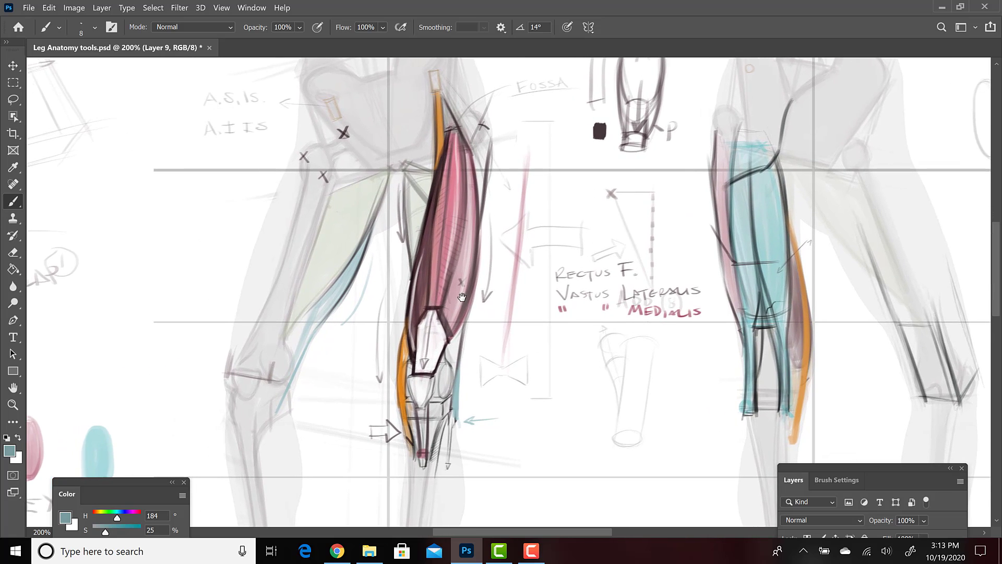
pyautogui.moveTo(408, 183)
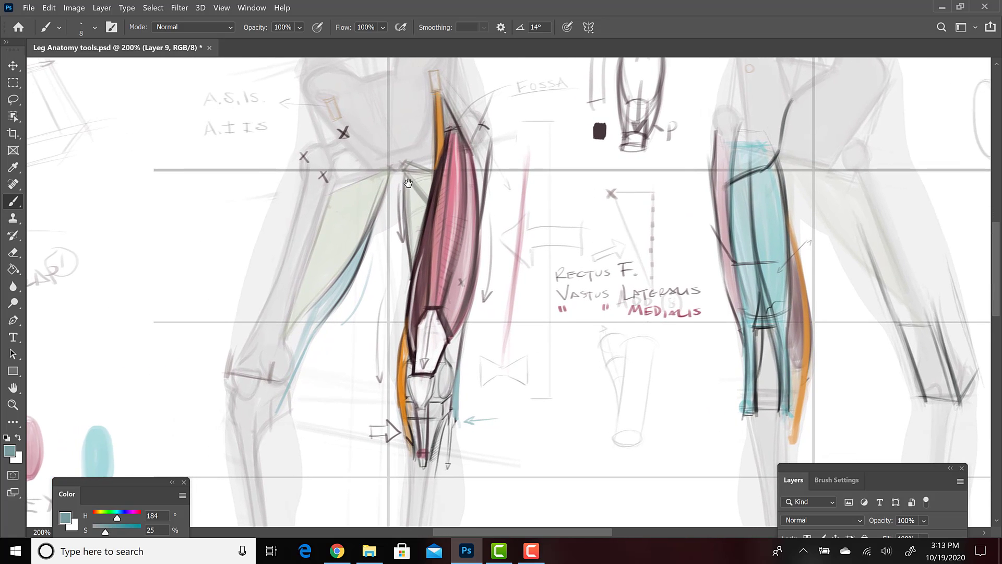